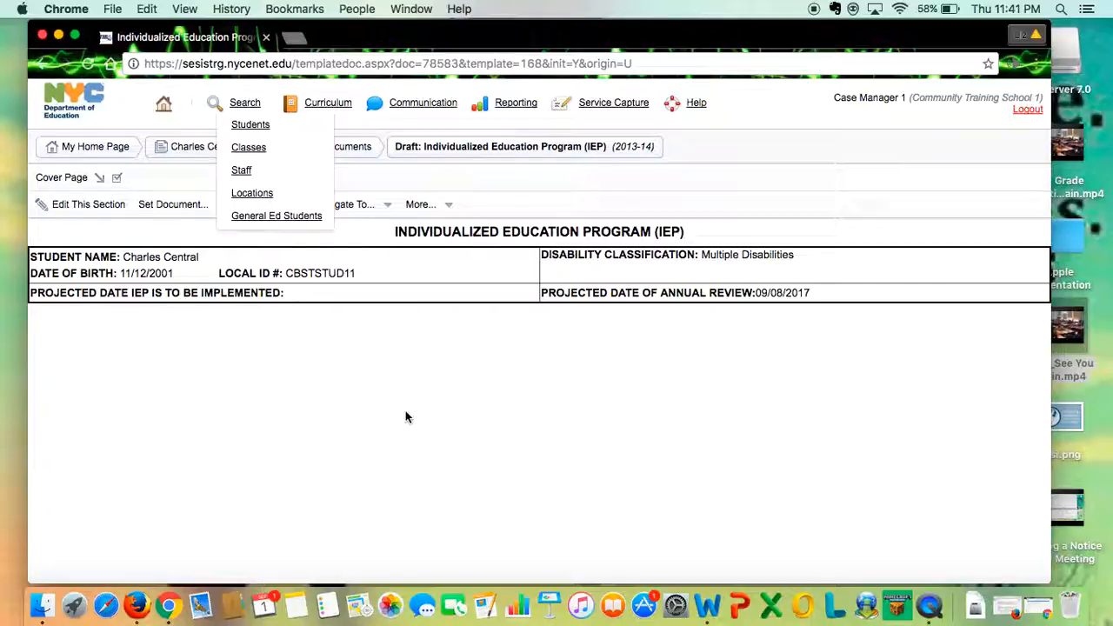
- Attempt to change the IEP status from Draft to Final, revealing the missing attendance page warning
click(61, 177)
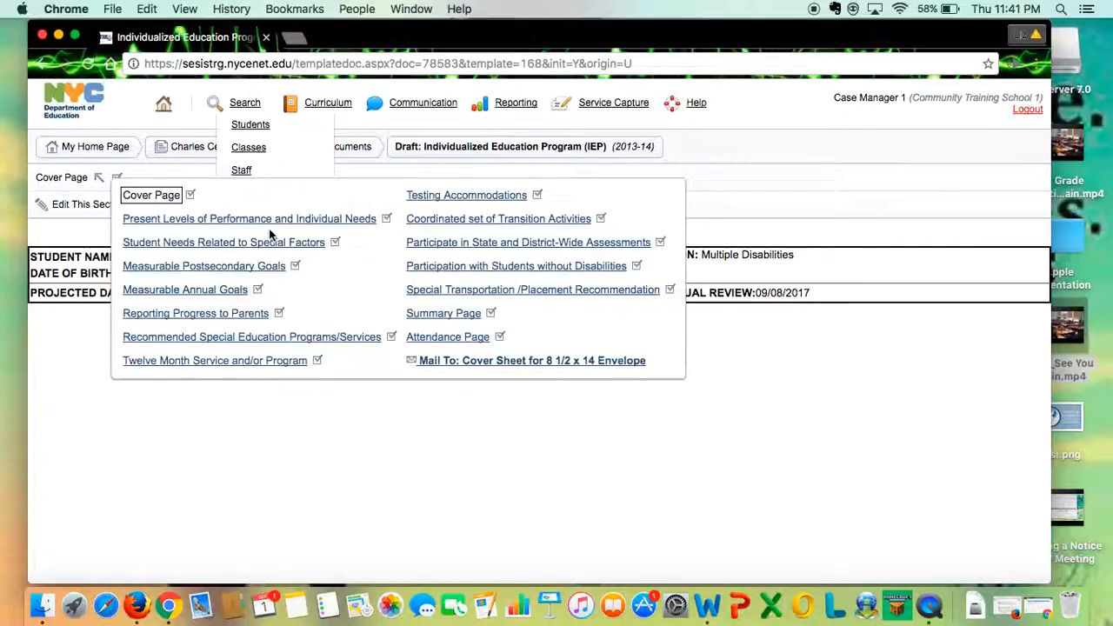
mouse_move(185, 289)
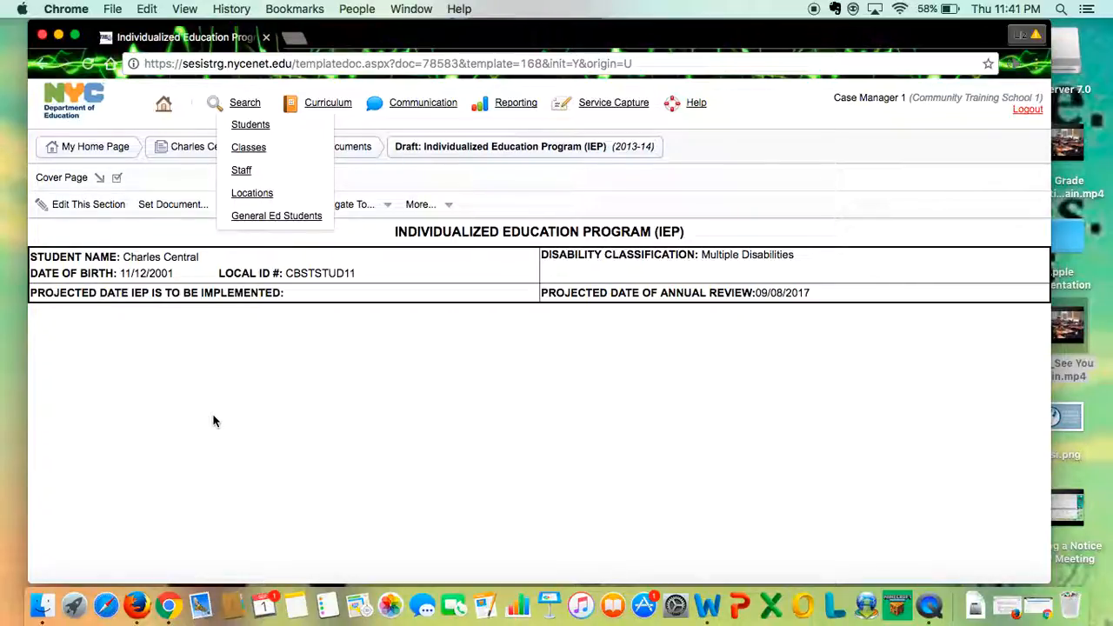
mouse_move(183, 318)
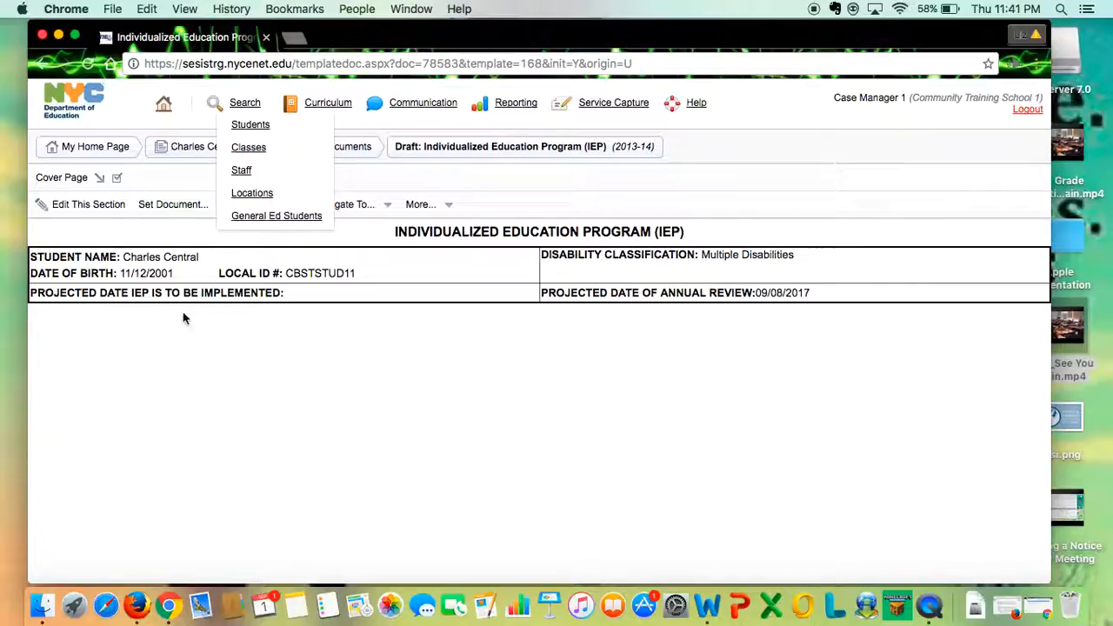
click(173, 203)
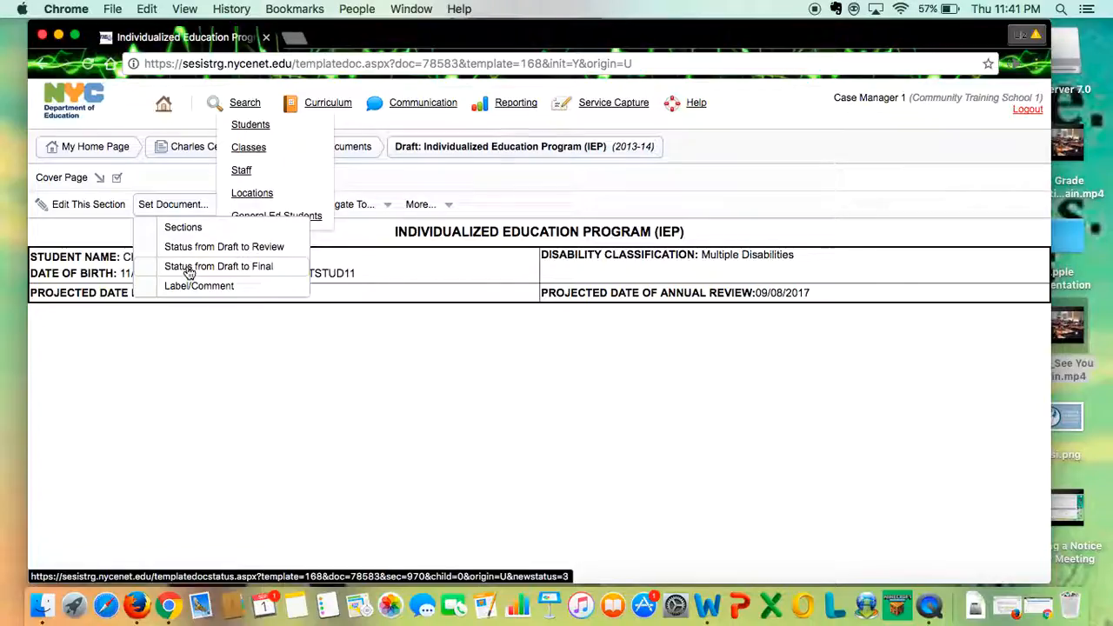
click(218, 266)
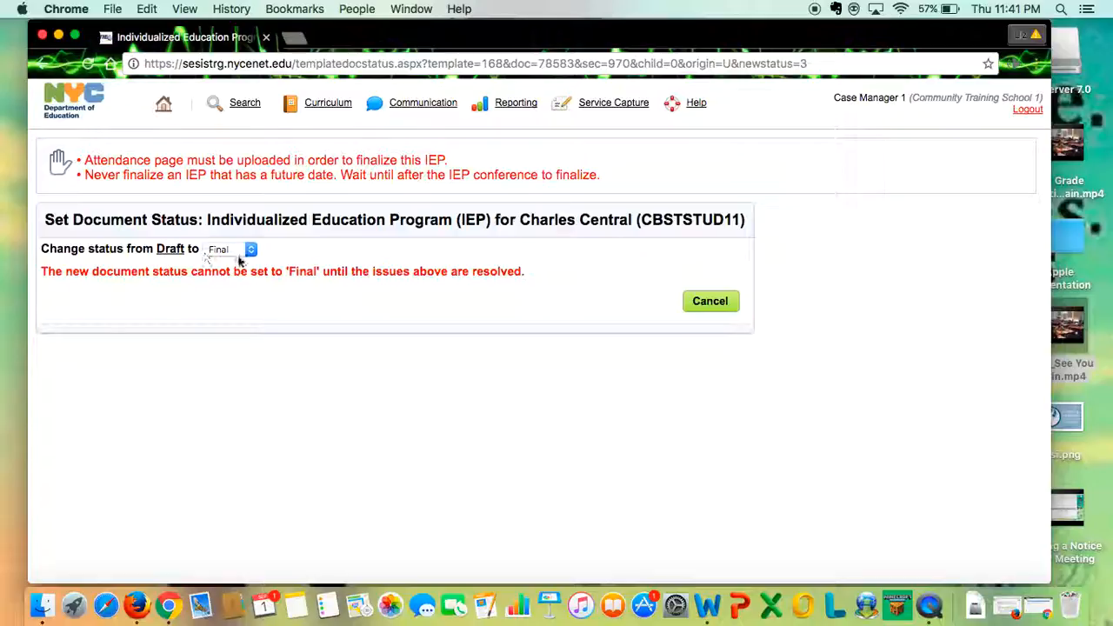
mouse_move(634, 445)
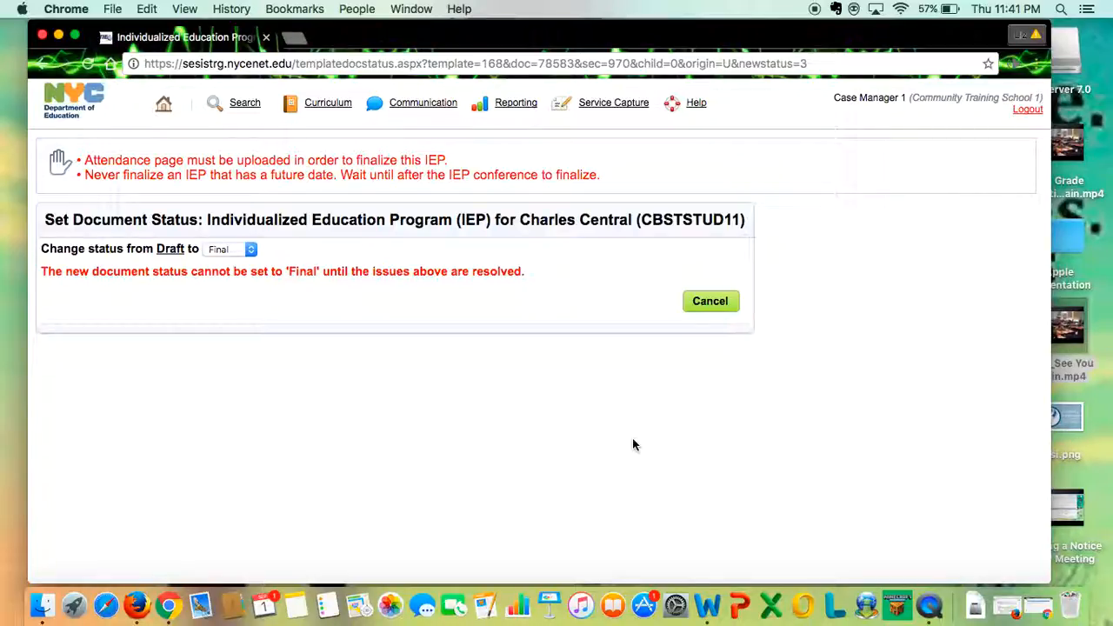
mouse_move(682, 277)
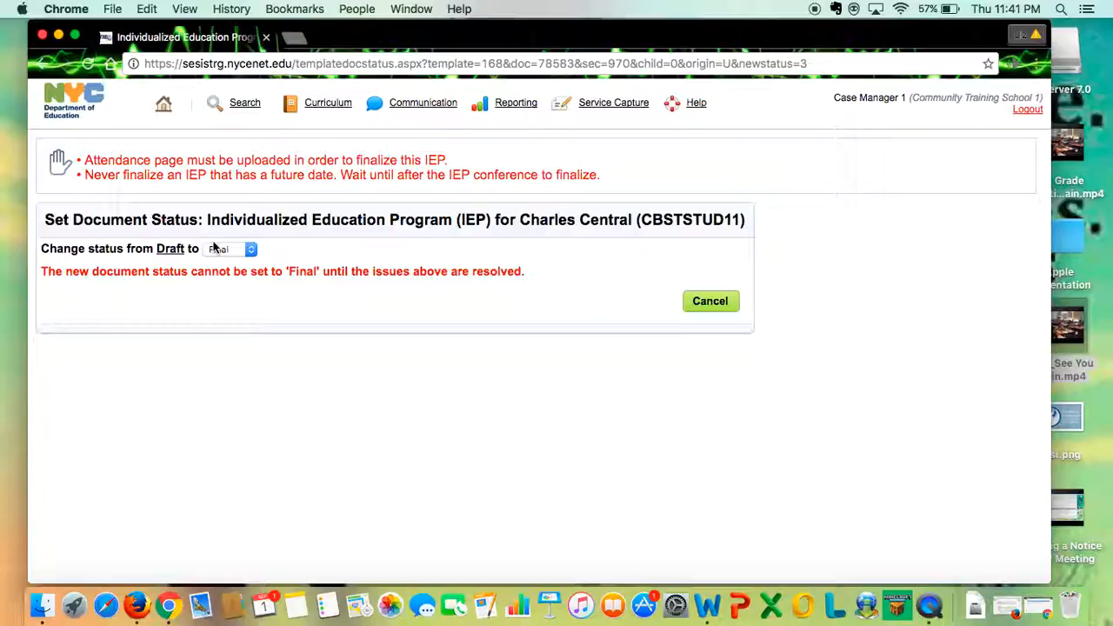
click(164, 104)
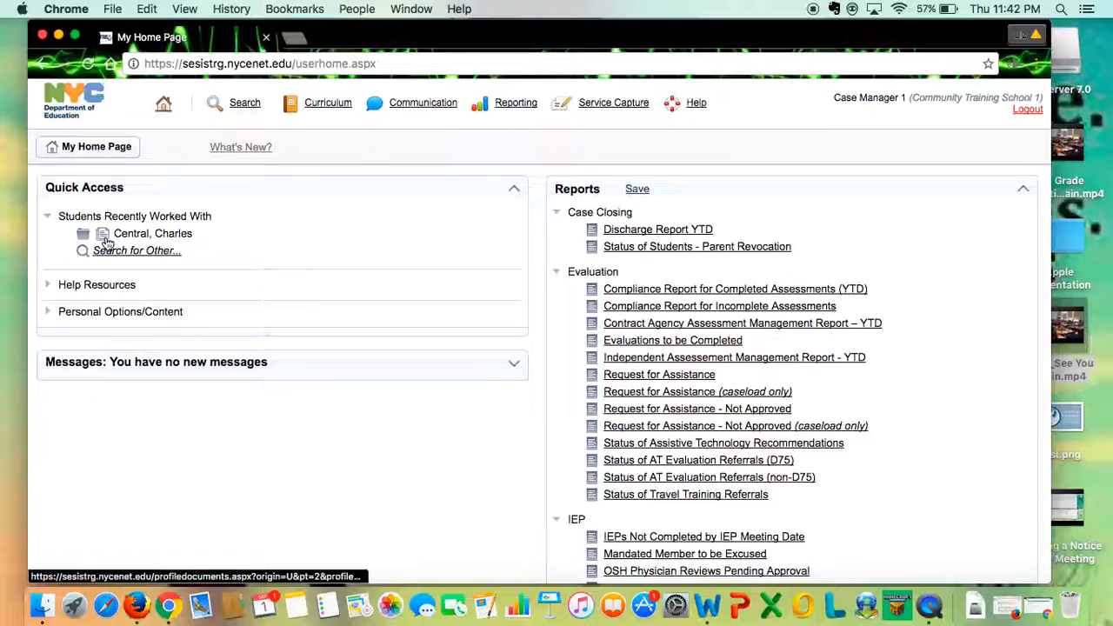
click(152, 233)
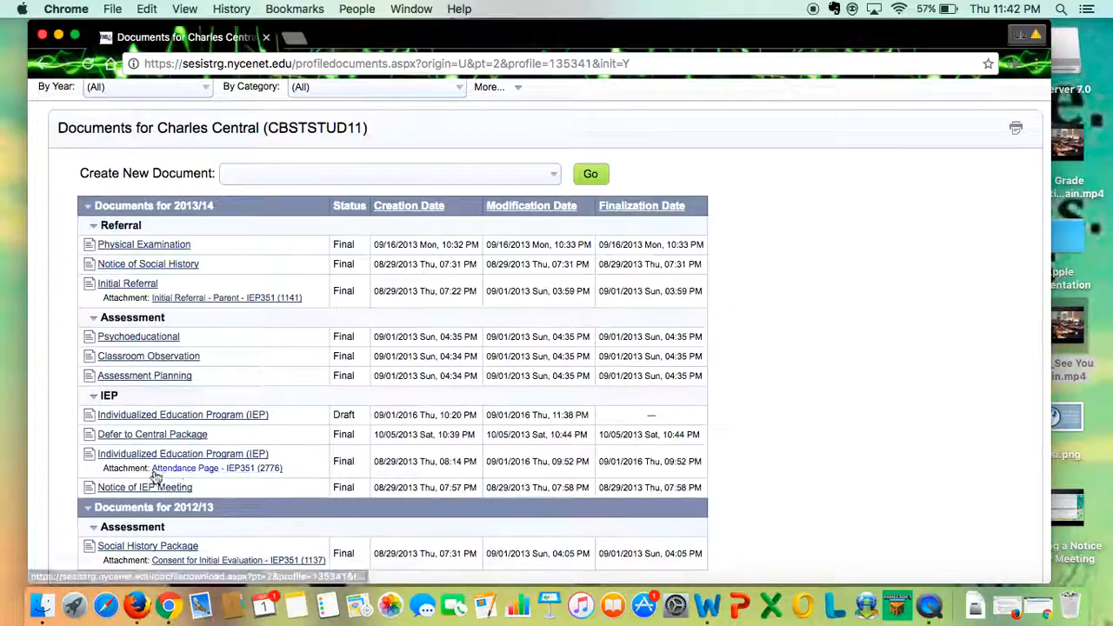
mouse_move(224, 474)
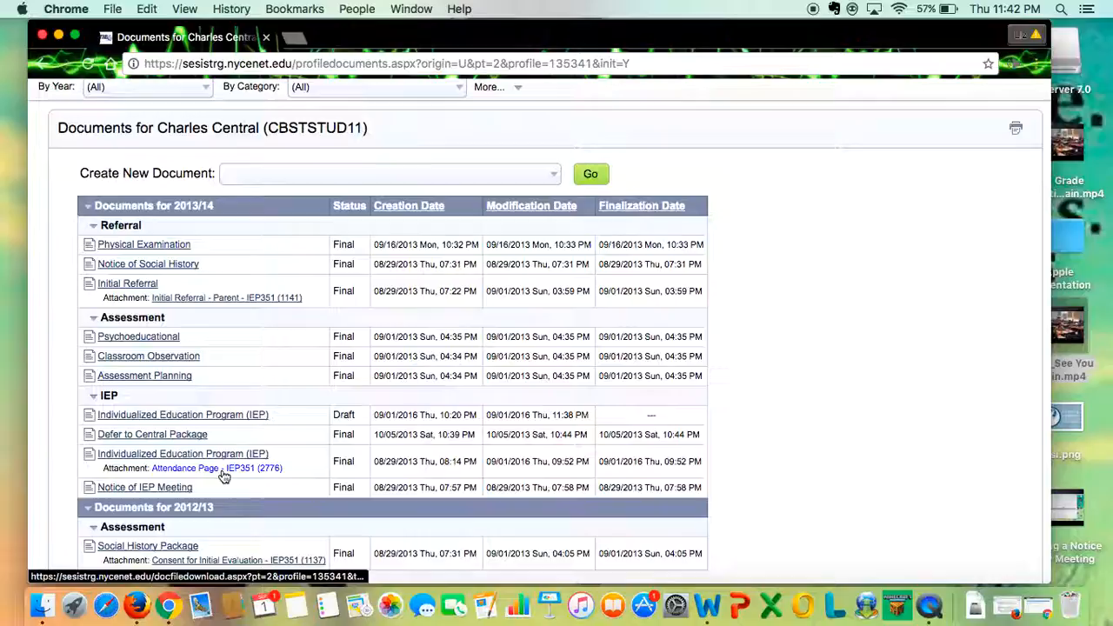
mouse_move(248, 479)
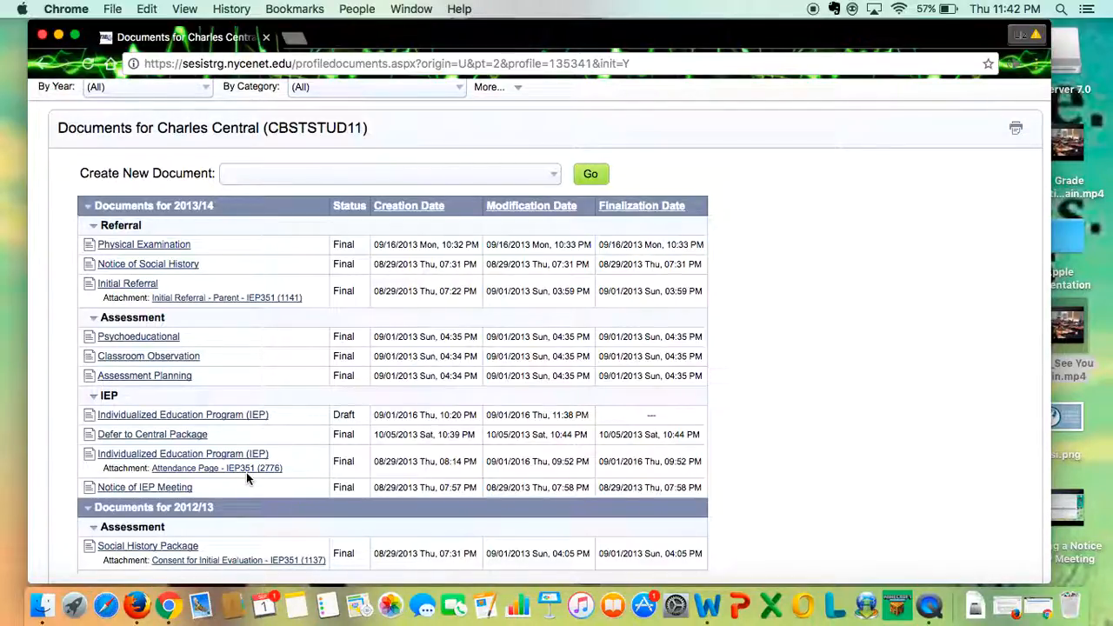
mouse_move(381, 392)
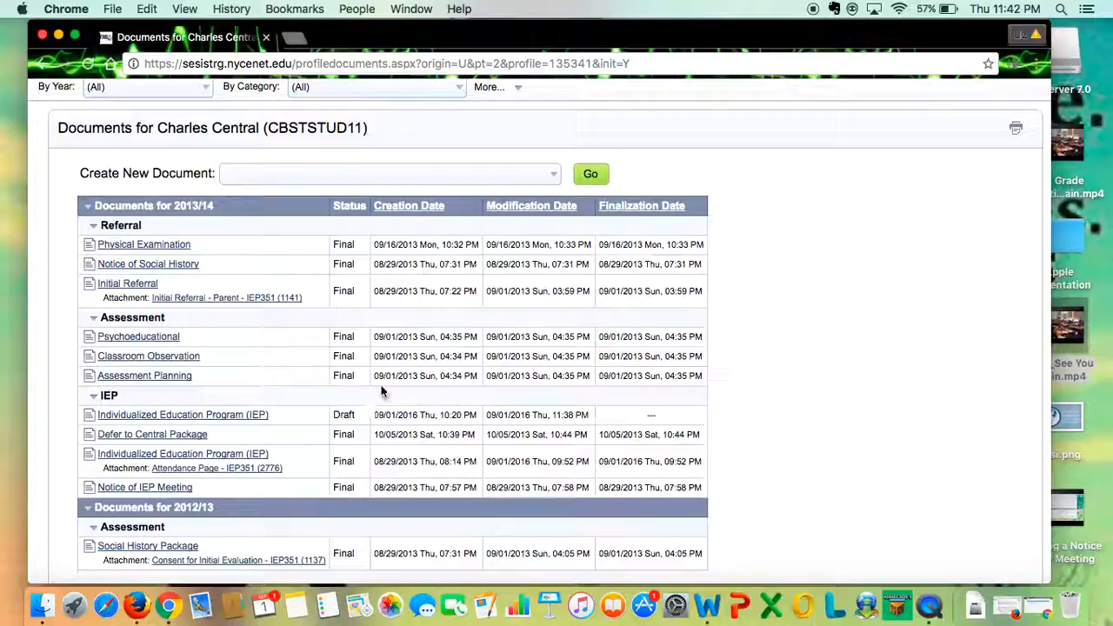